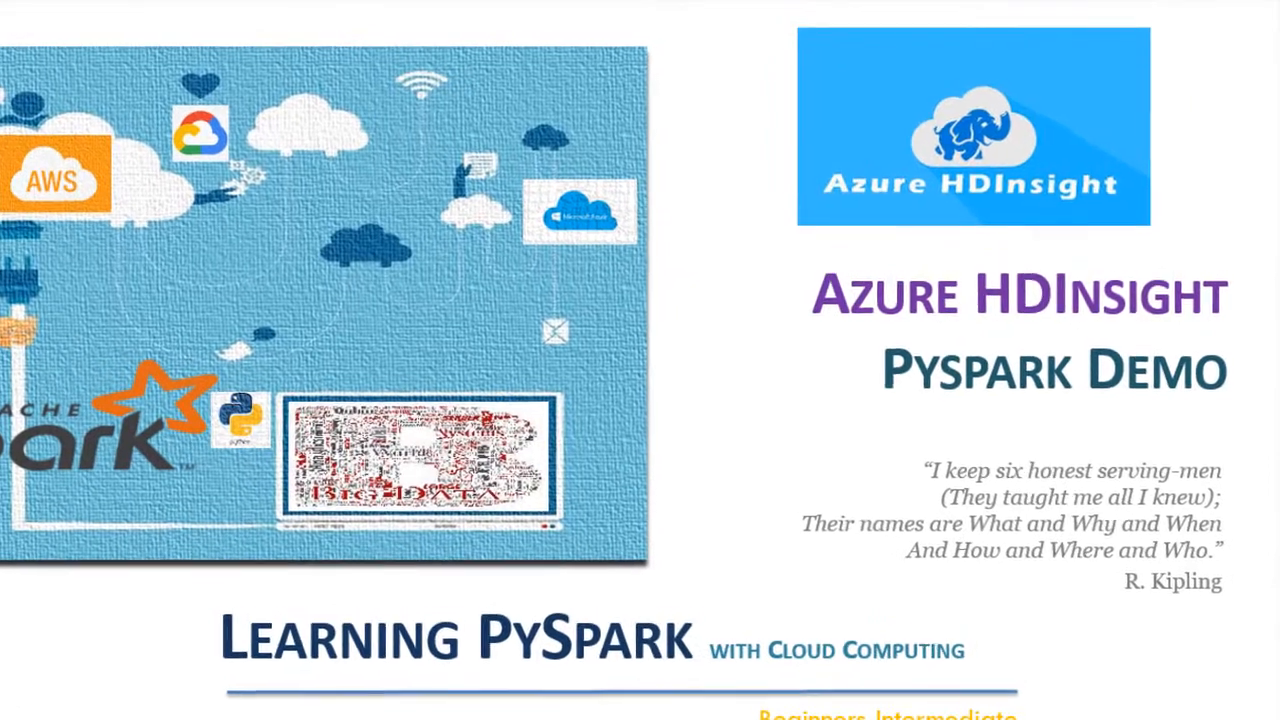
- Highlight parts of the WASB introduction text in the demo notebook
left_click(790, 16)
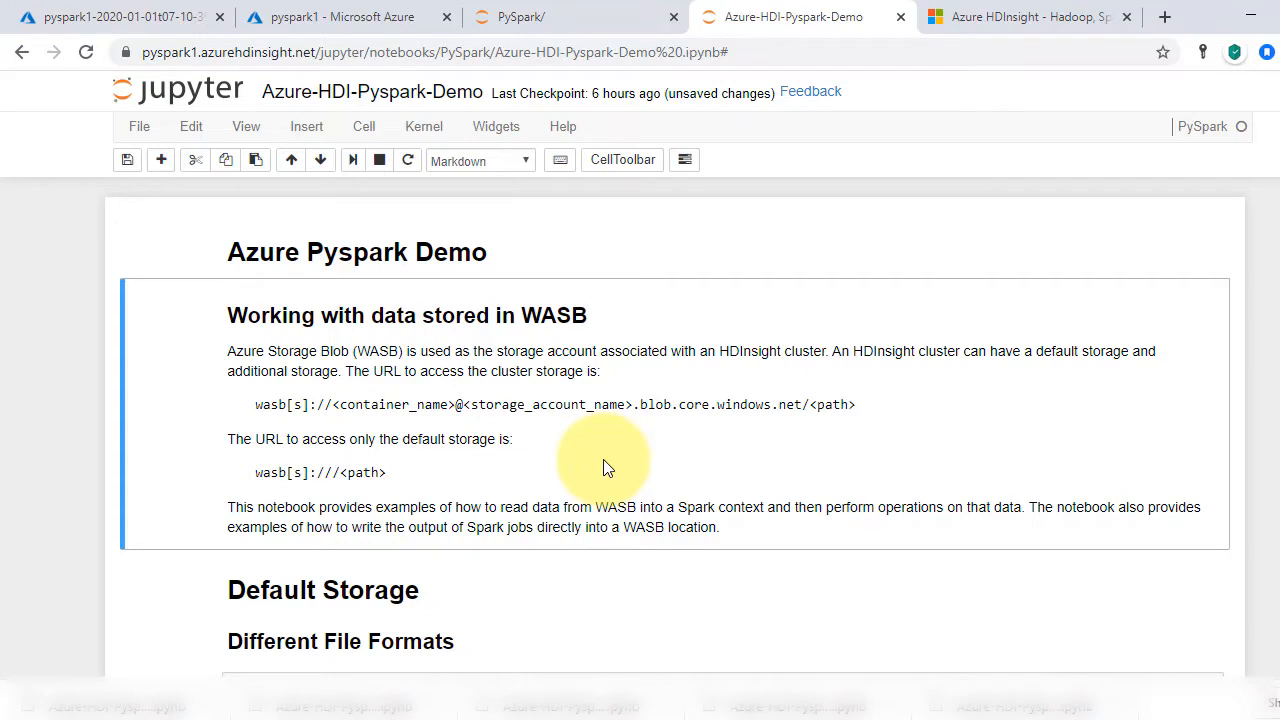
mouse_move(536, 442)
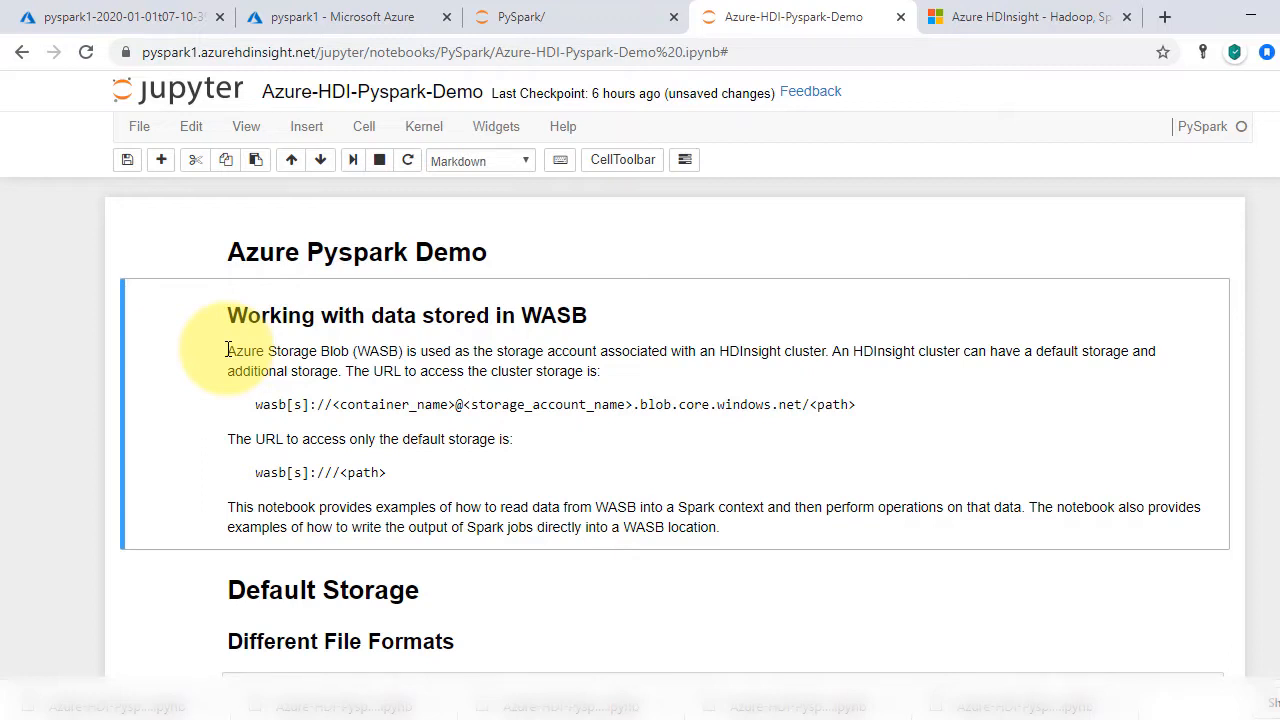
left_click_drag(228, 352, 378, 352)
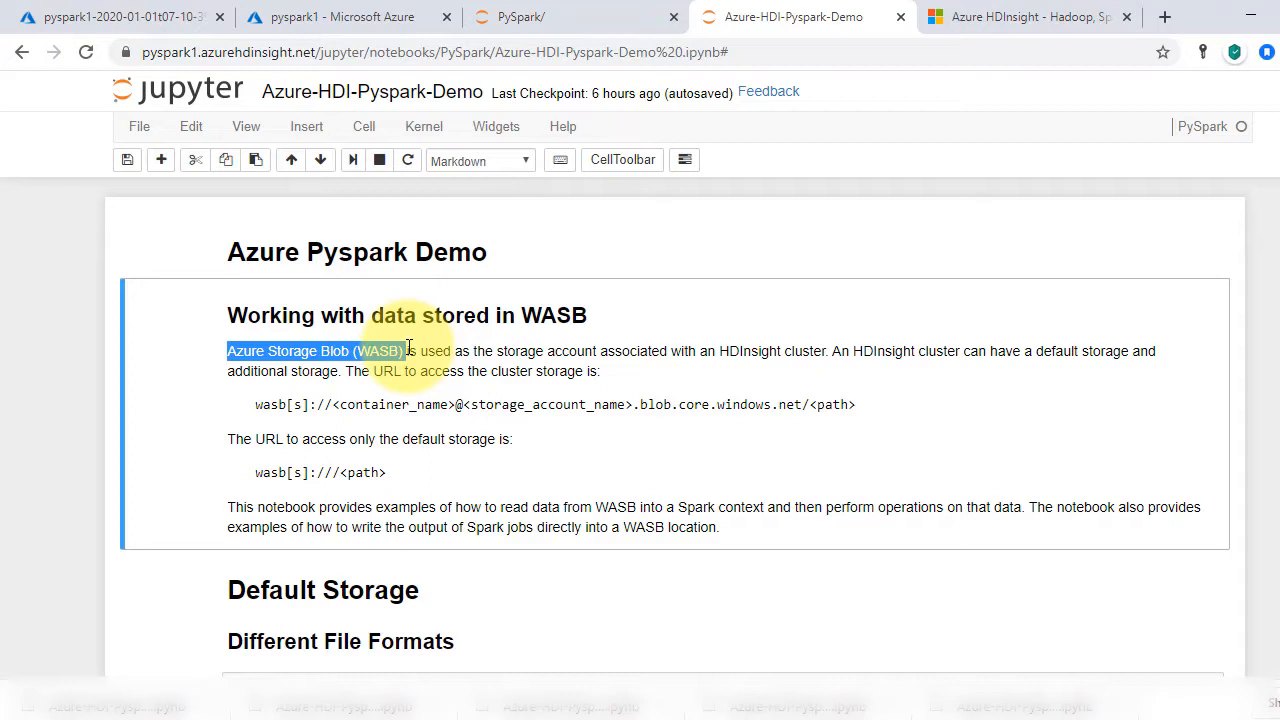
mouse_move(324, 398)
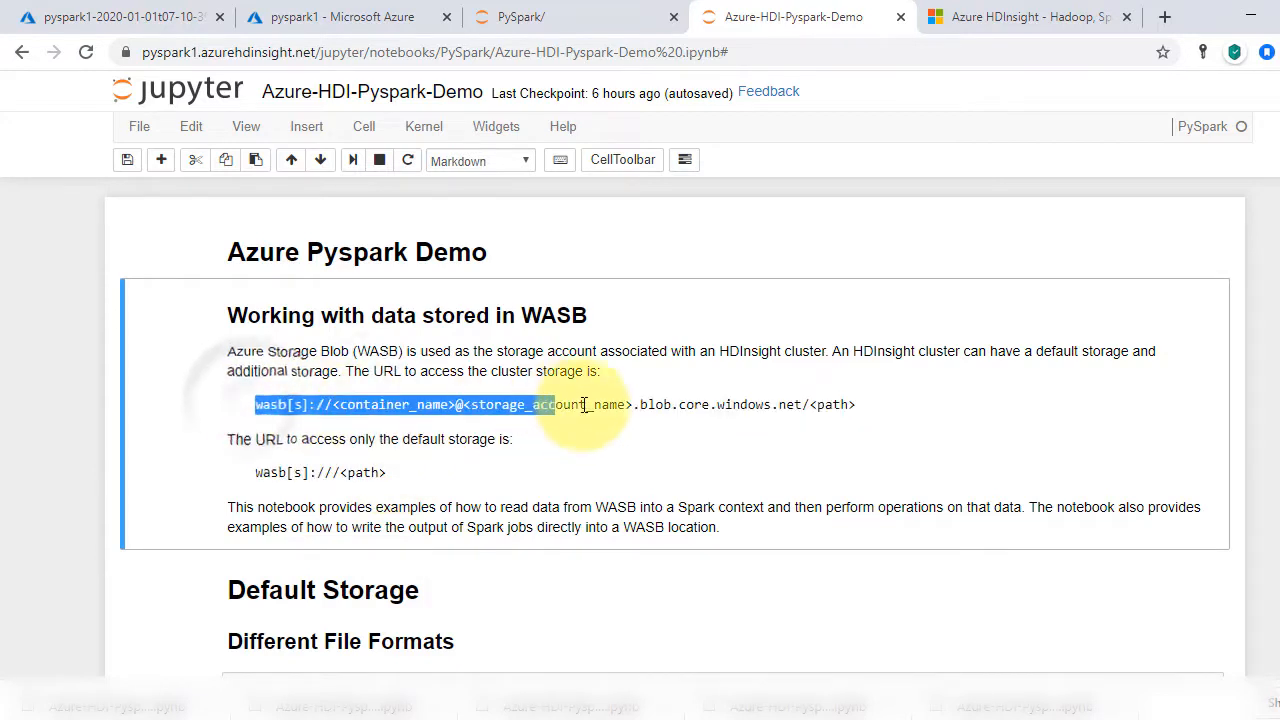
left_click_drag(568, 404, 856, 404)
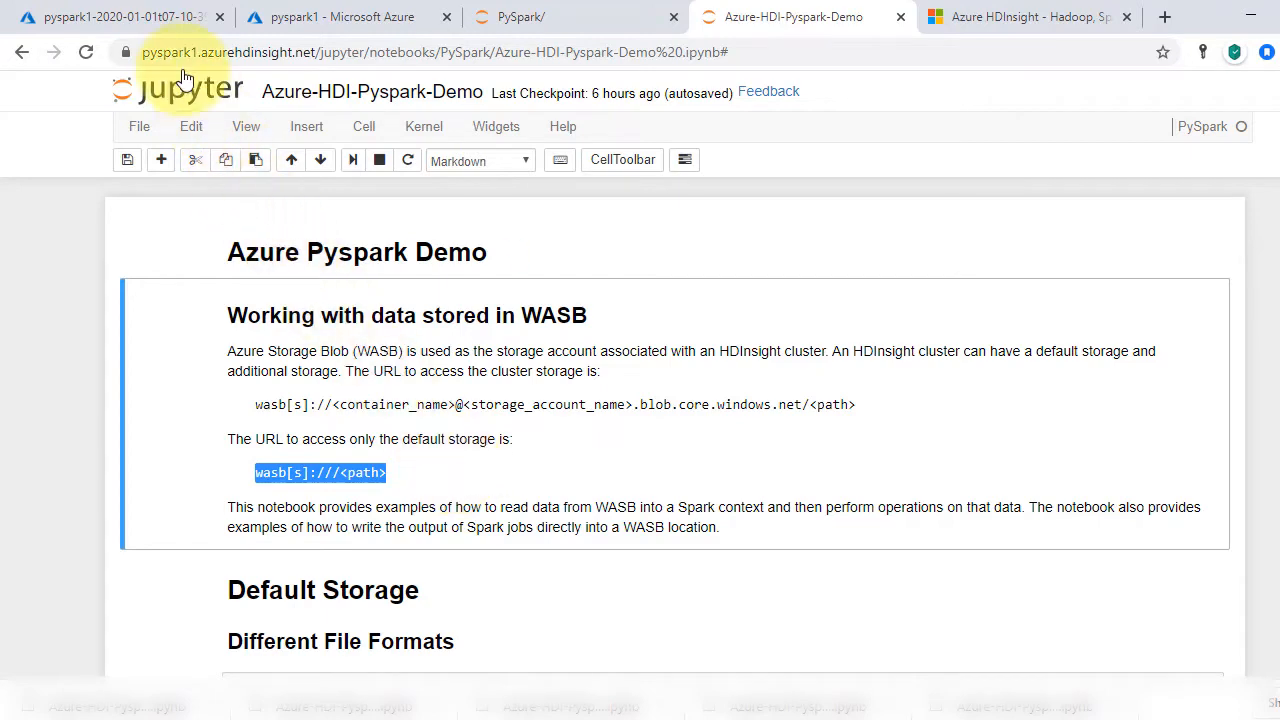
- View the pyspark1 default container's folders in Azure, then return to the demo notebook
left_click(120, 16)
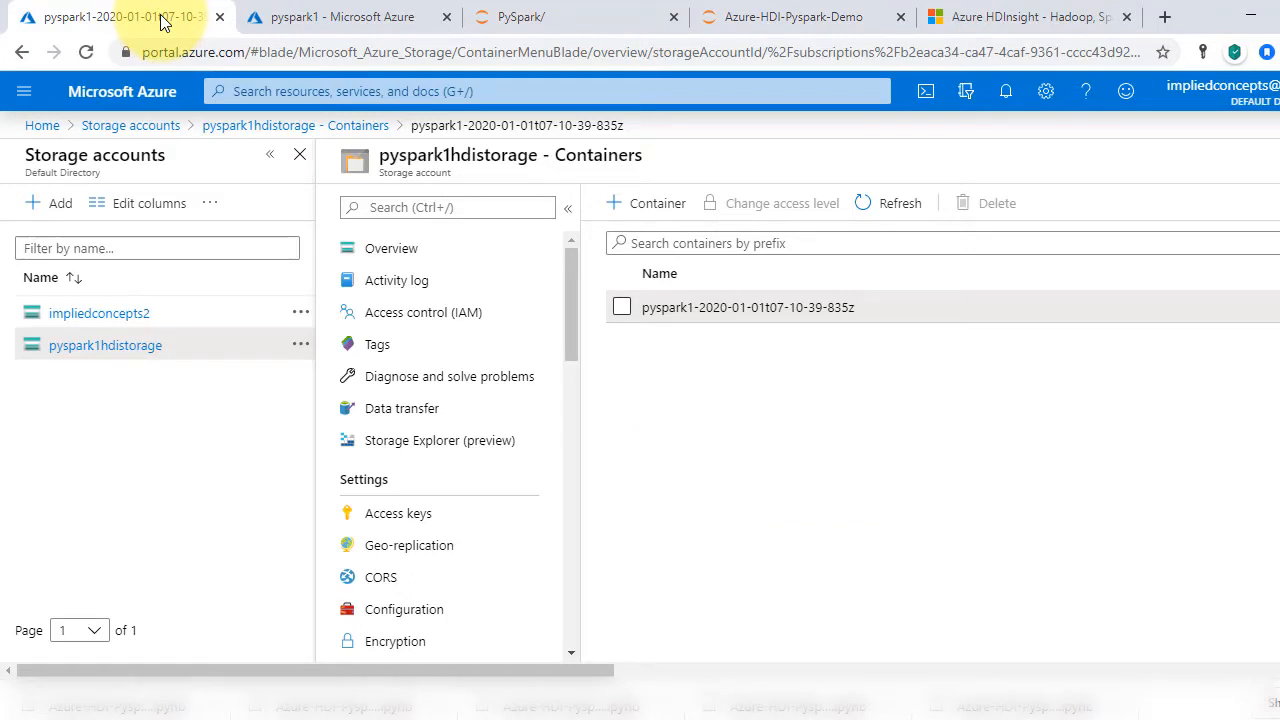
mouse_move(122, 92)
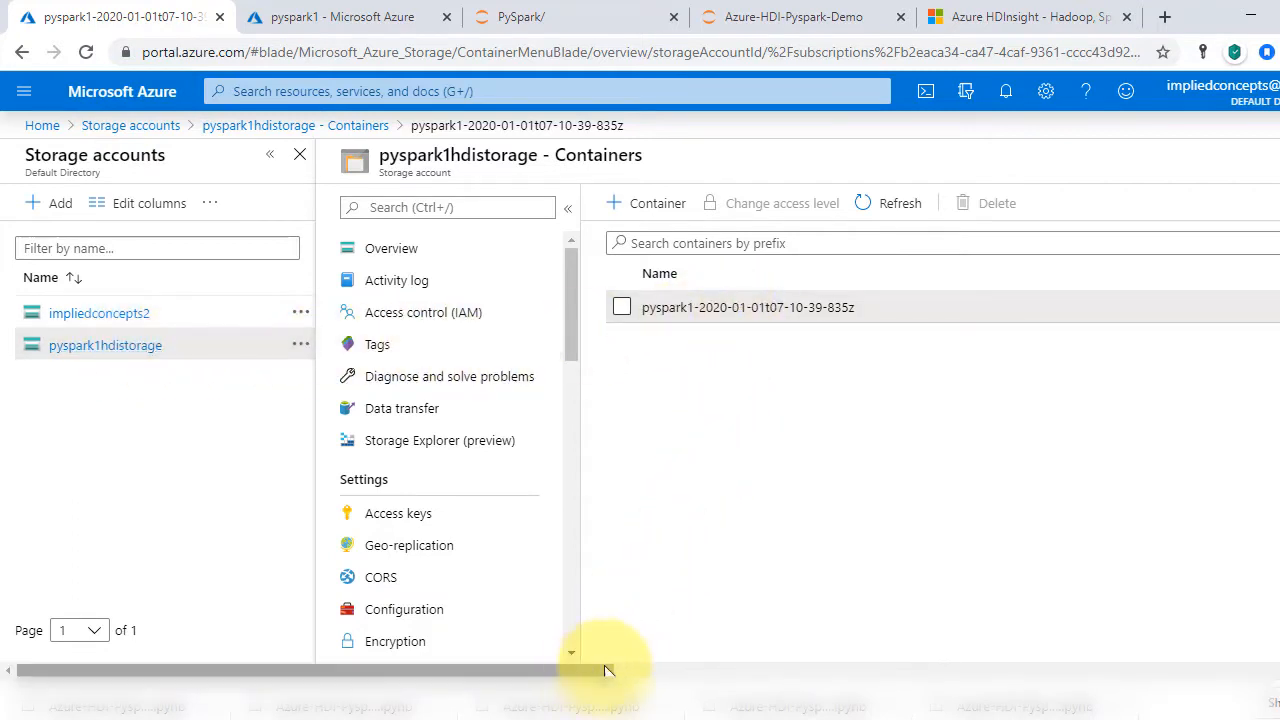
left_click(748, 308)
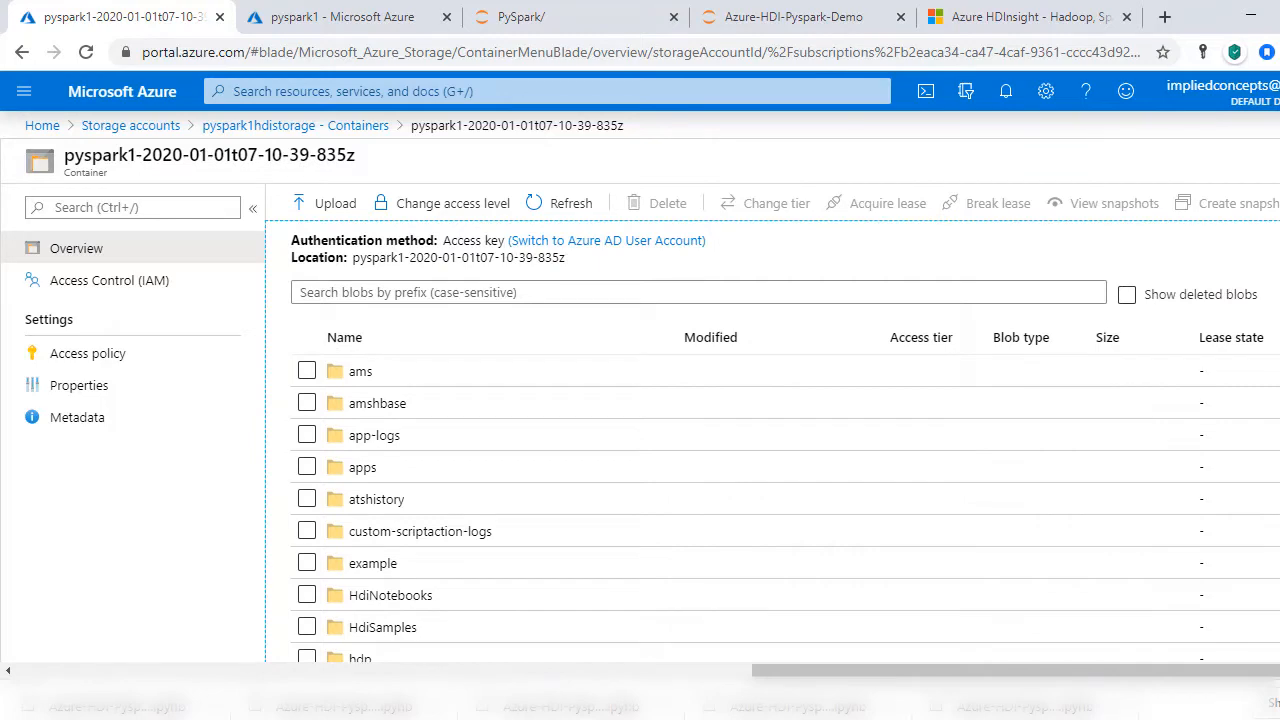
mouse_move(792, 16)
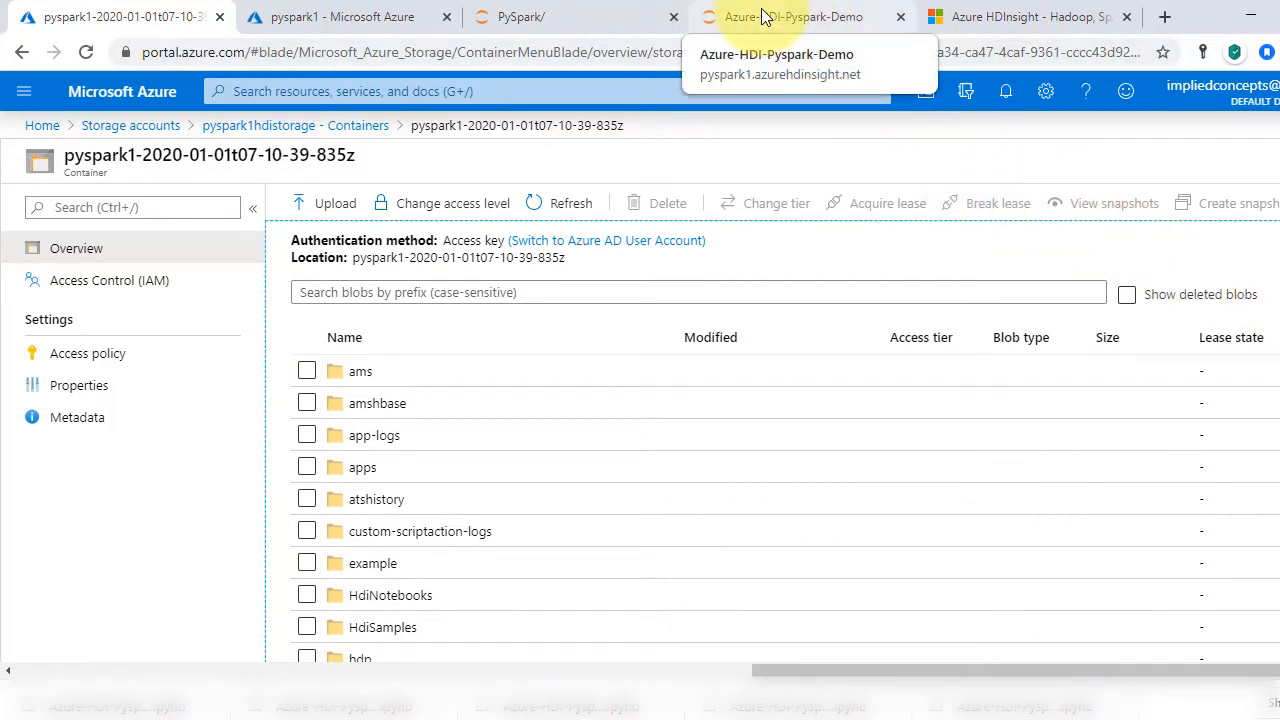
left_click(792, 16)
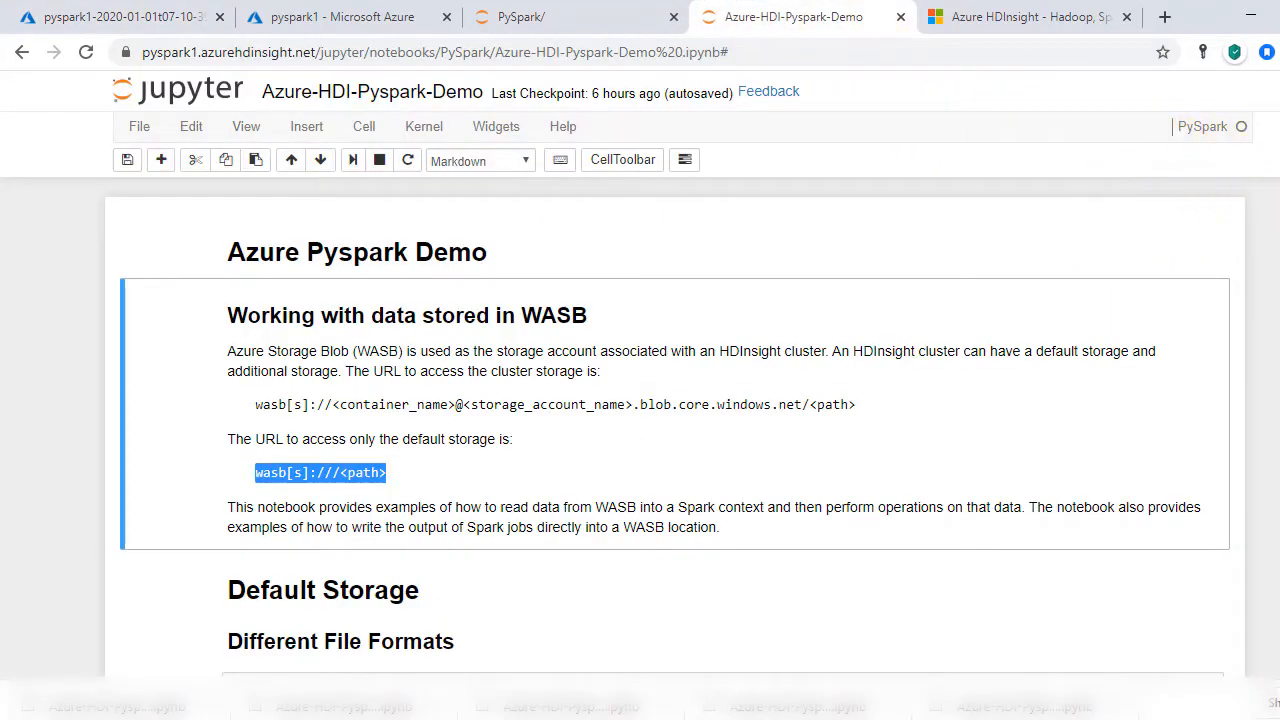
- Run type(textLines) showing an RDD and print the first five Ulysses lines
scroll("down", 3)
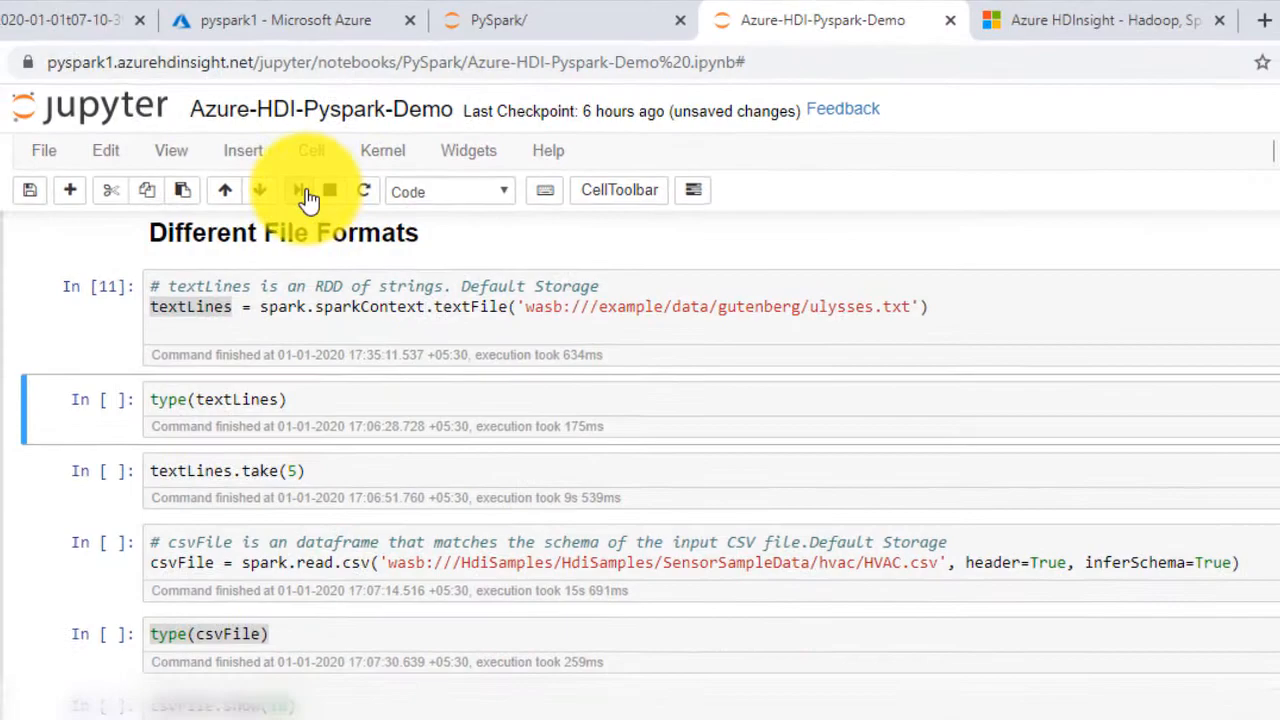
left_click(300, 190)
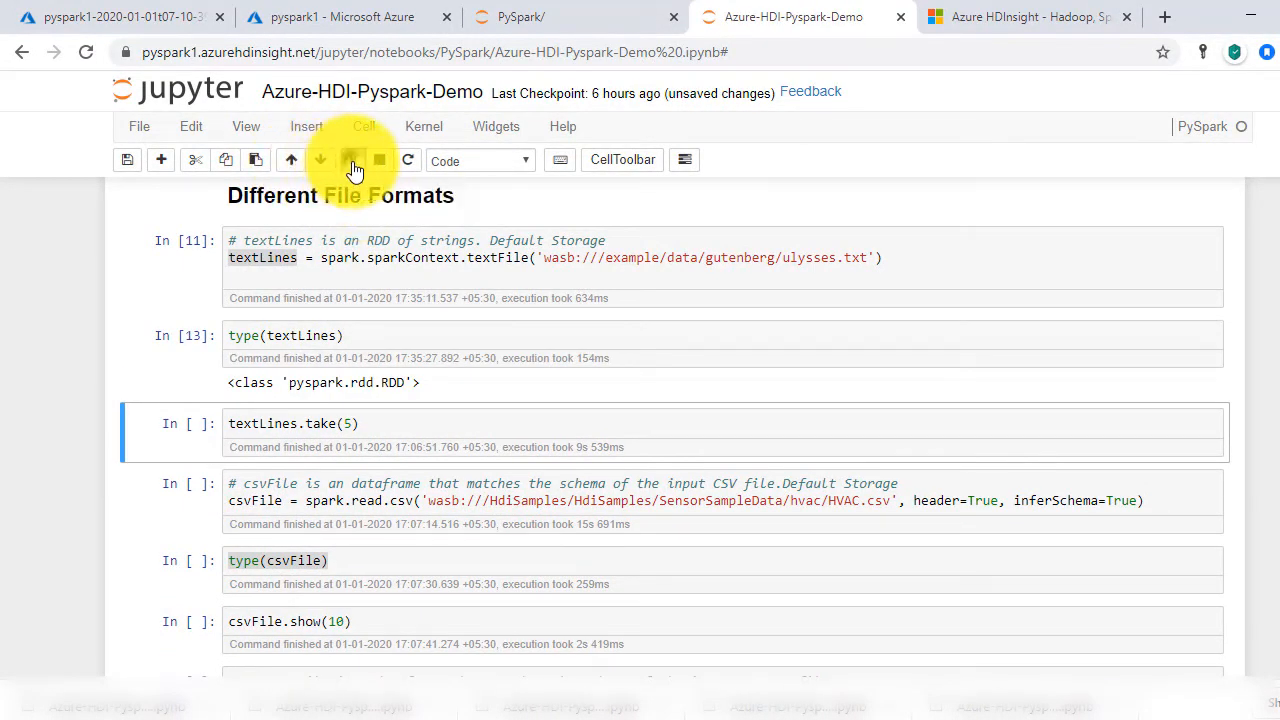
left_click(352, 160)
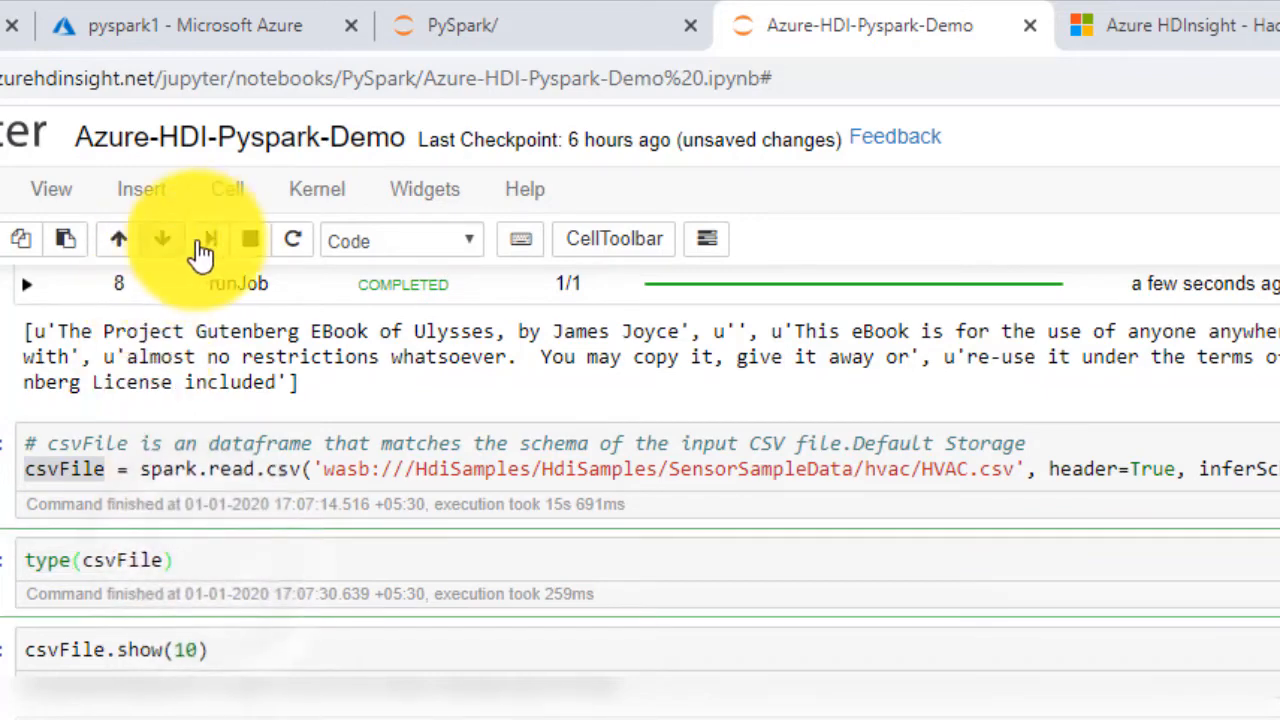
- Run type(csvFile) and csvFile.show(10) to display the top ten HVAC rows
left_click(210, 240)
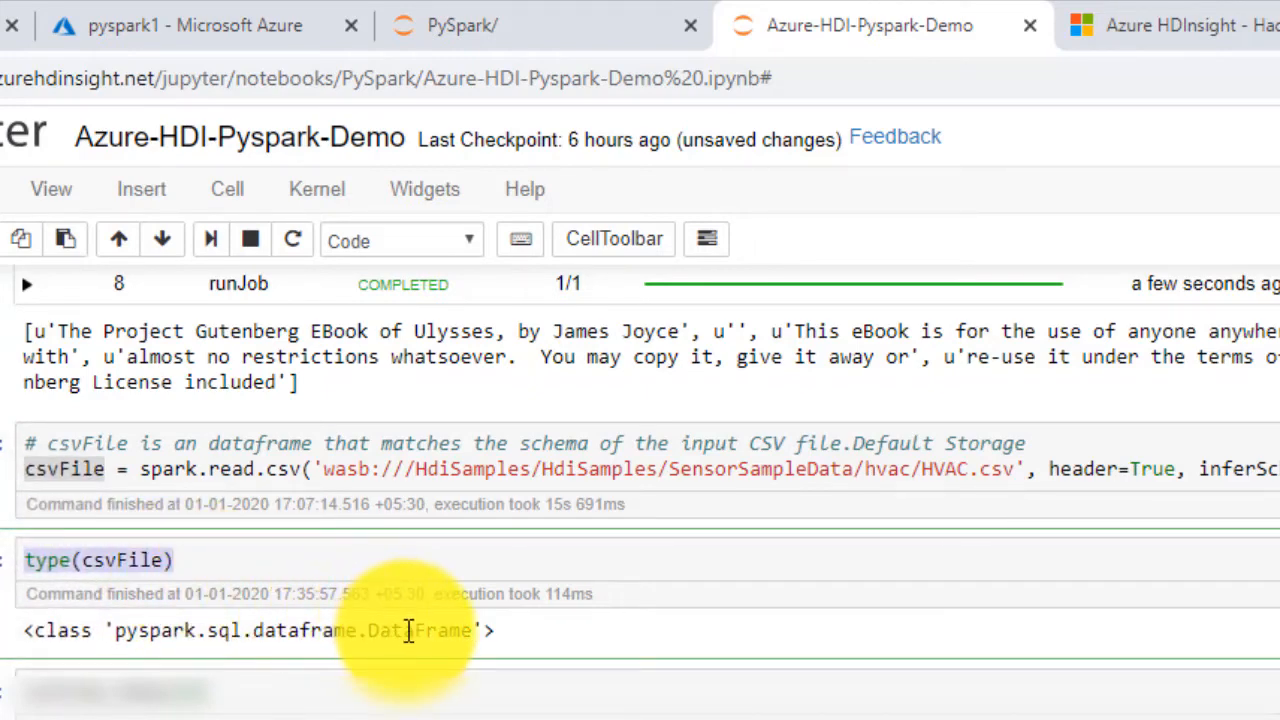
scroll("down", 3)
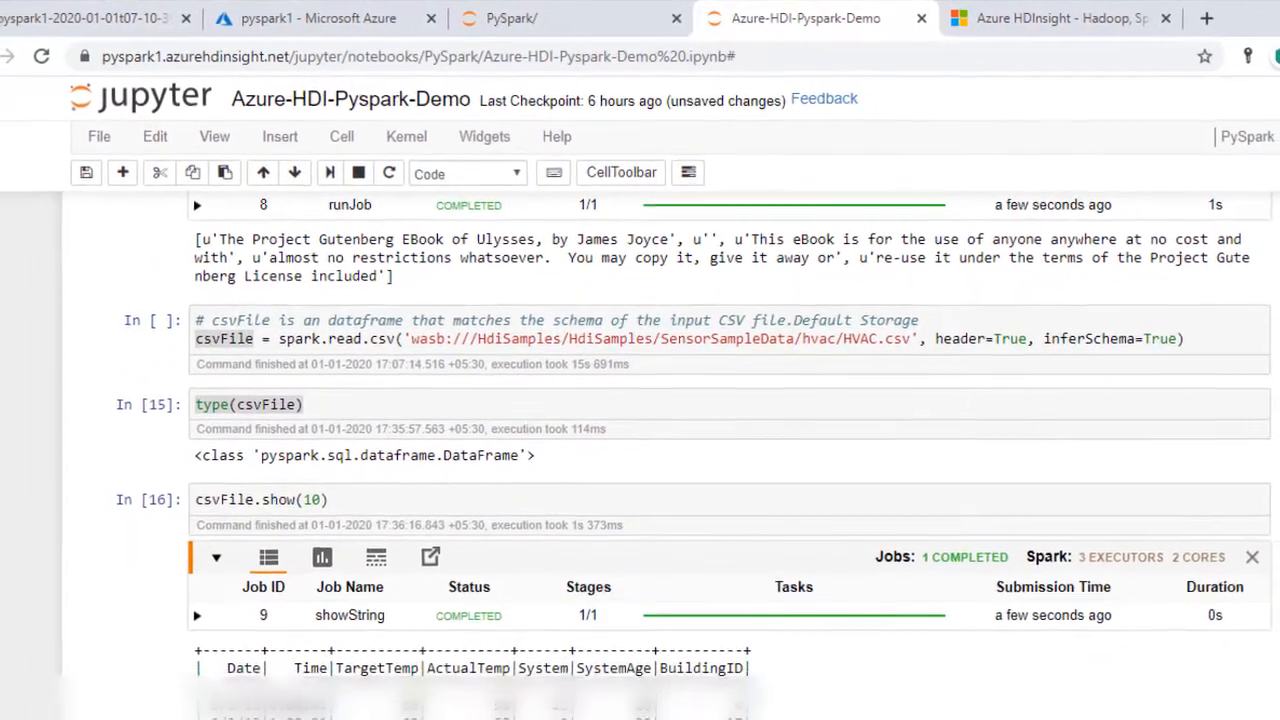
scroll("down", 3)
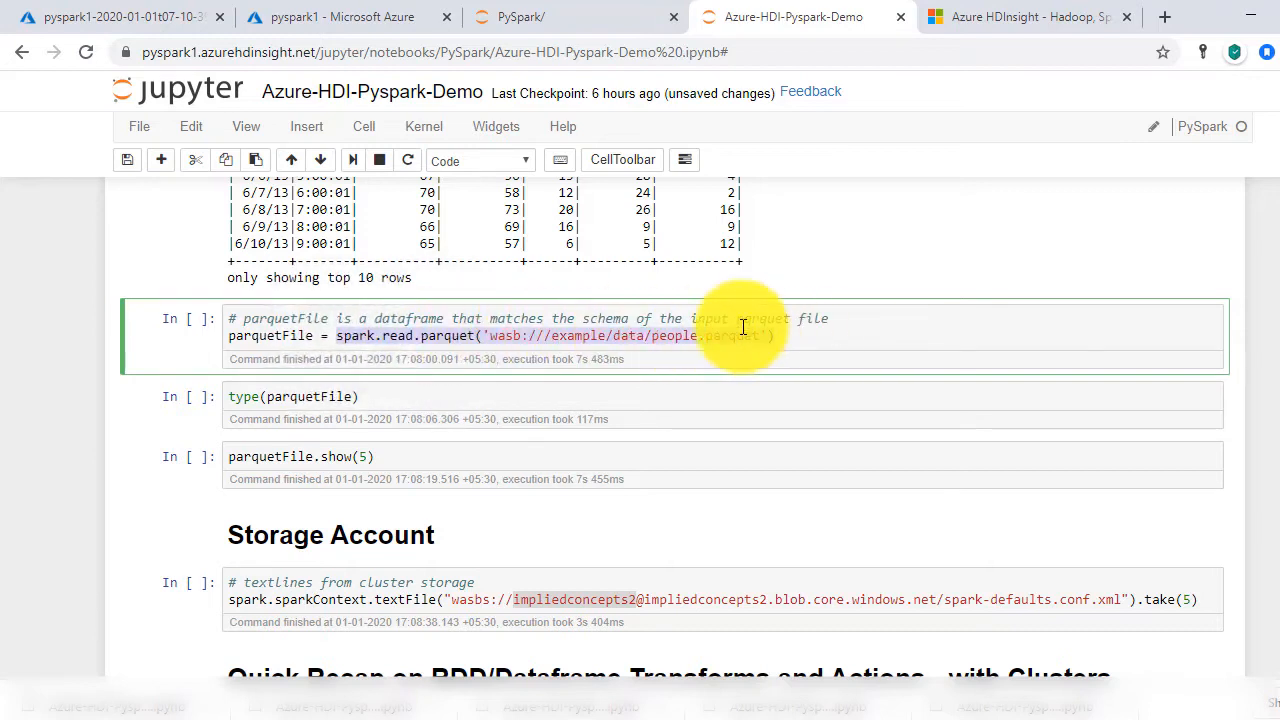
- Read people.parquet into parquetFile and confirm its type is DataFrame
left_click(350, 160)
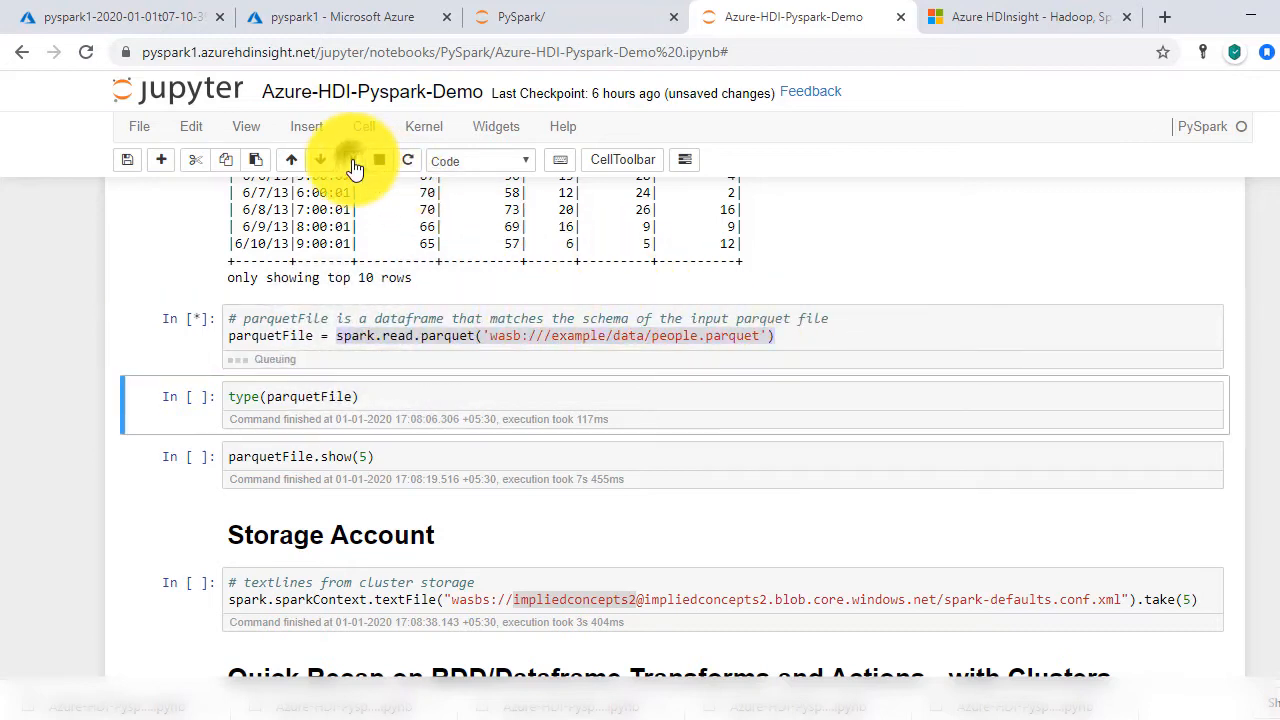
left_click(352, 160)
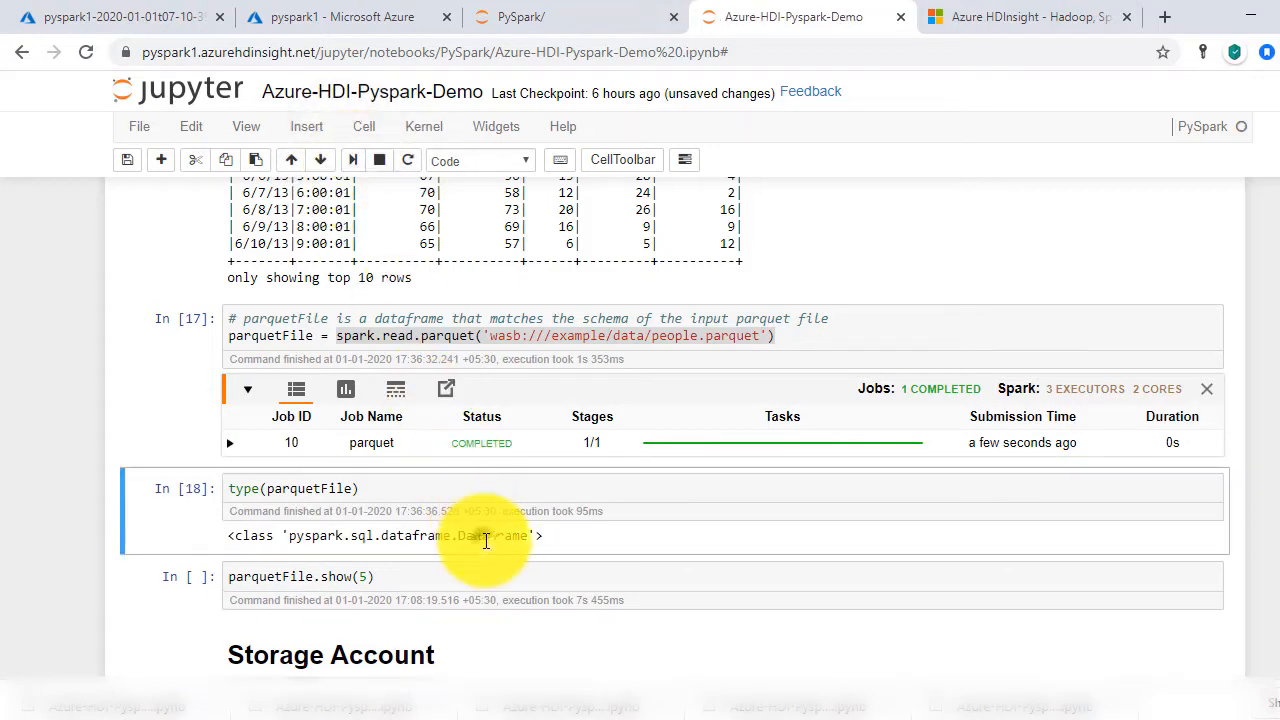
left_click(352, 160)
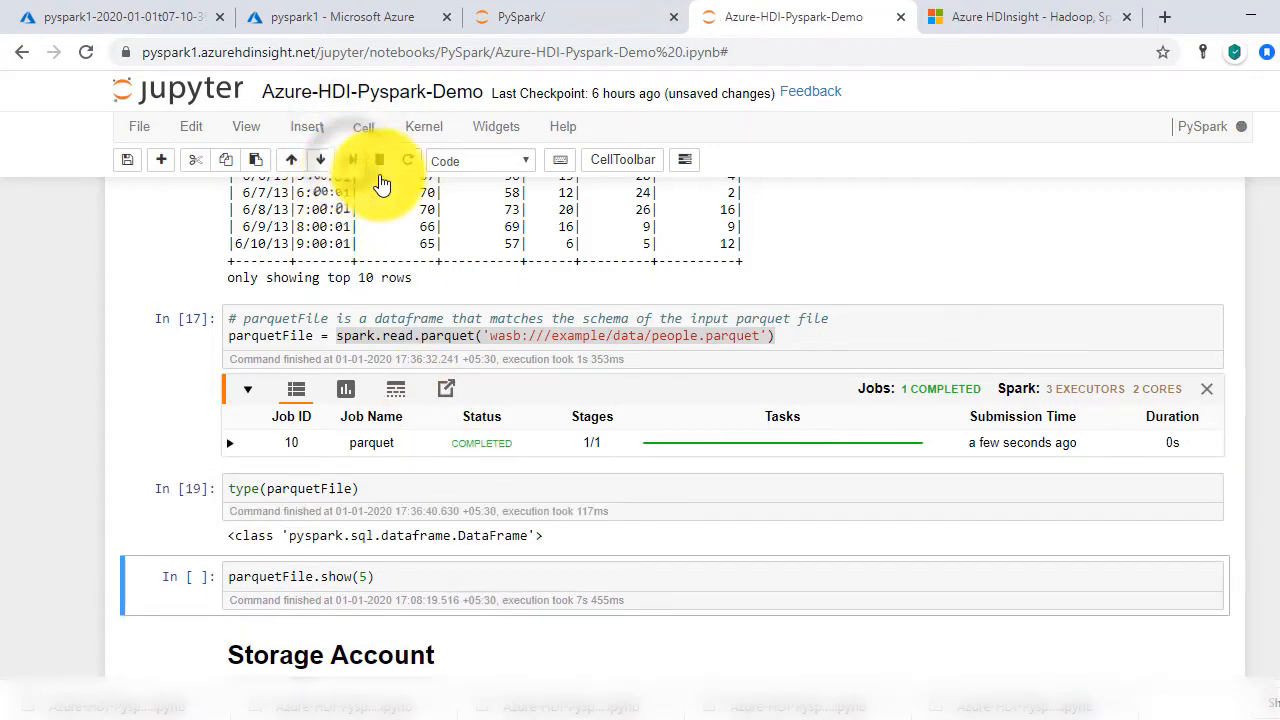
scroll("down", 3)
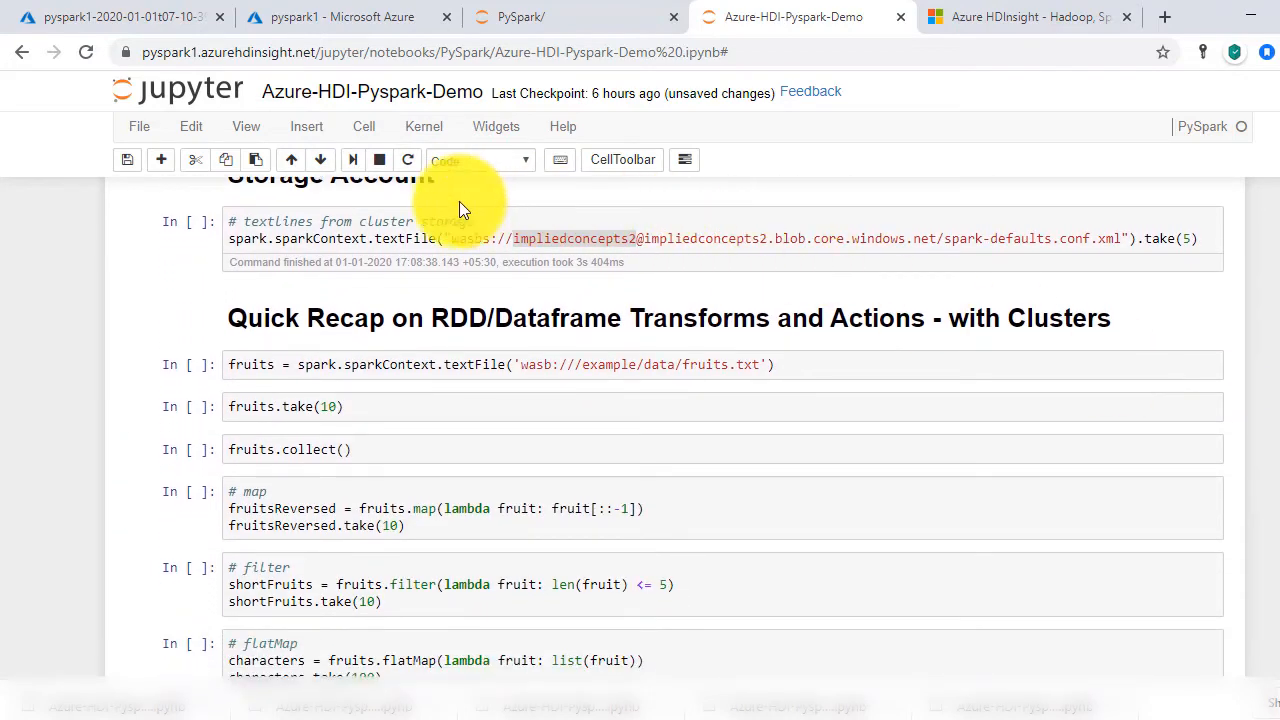
- Run the textFile(...).take(5) cell printing spark-defaults.conf.xml's first XML lines
left_click(560, 240)
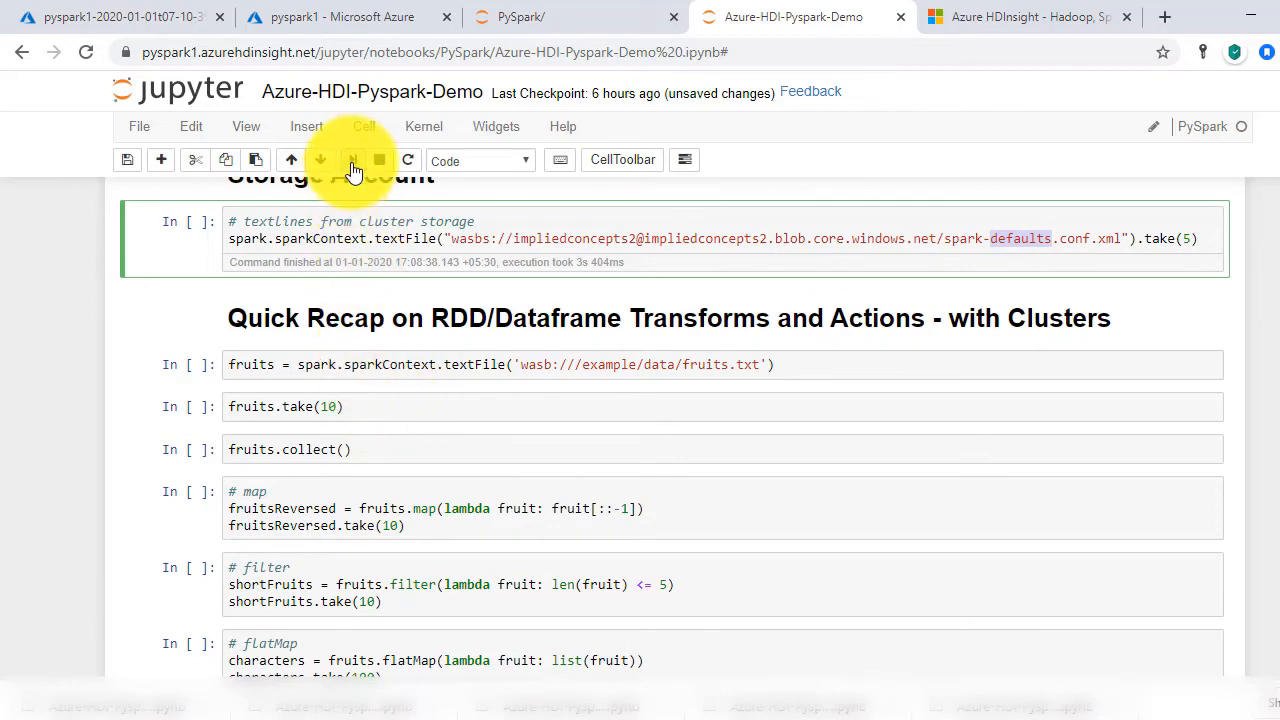
left_click(320, 160)
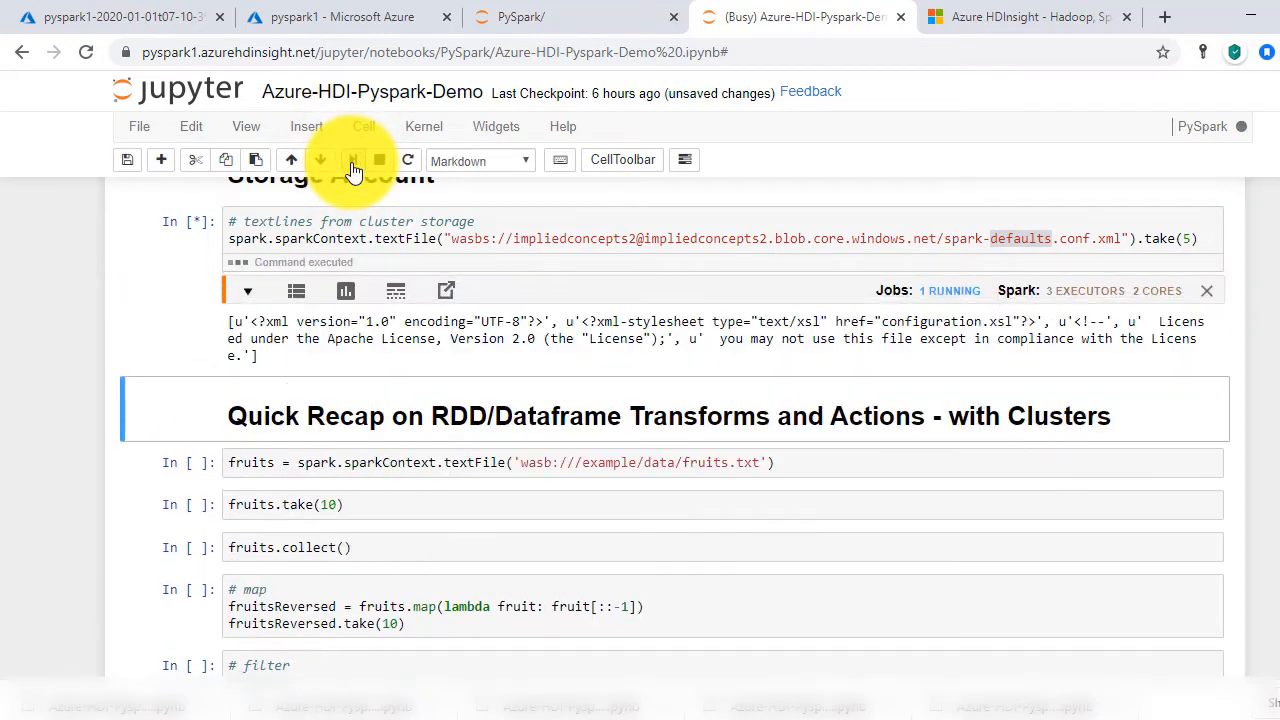